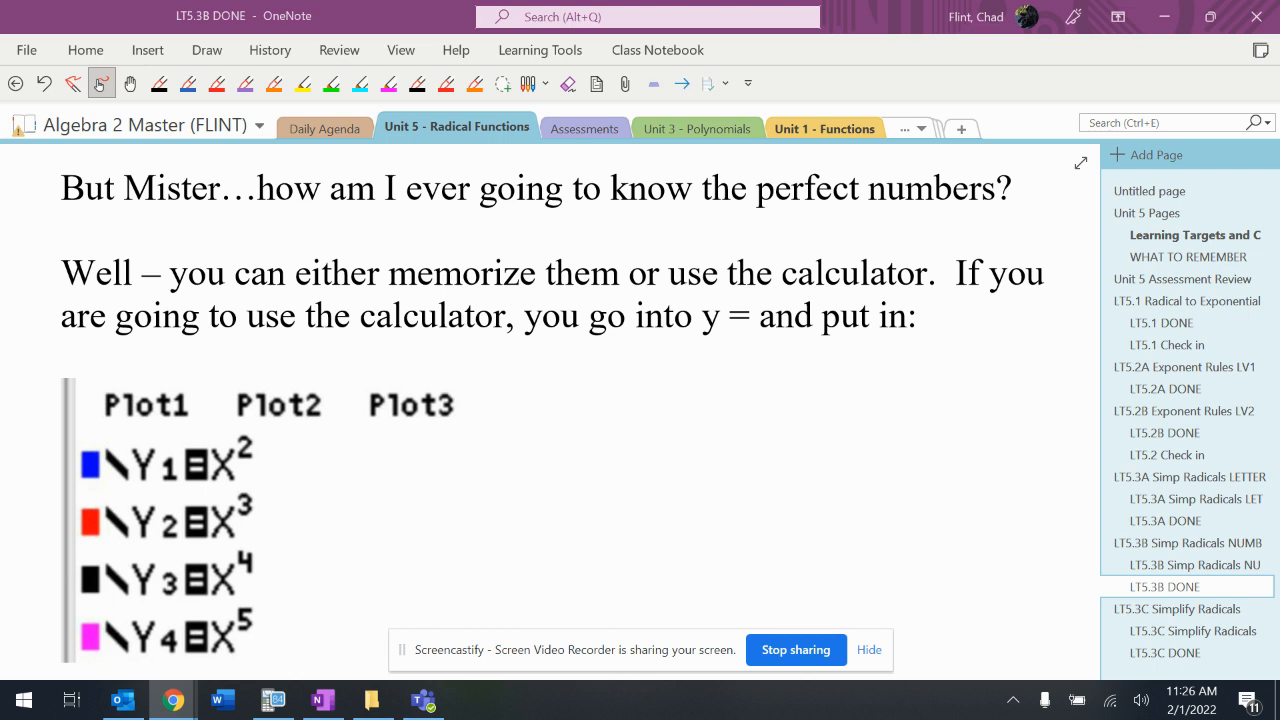
# Step: Scroll down to the powers table to label columns Y1–Y4 as x², x³, x⁴, x⁵
pyautogui.scroll(-3)
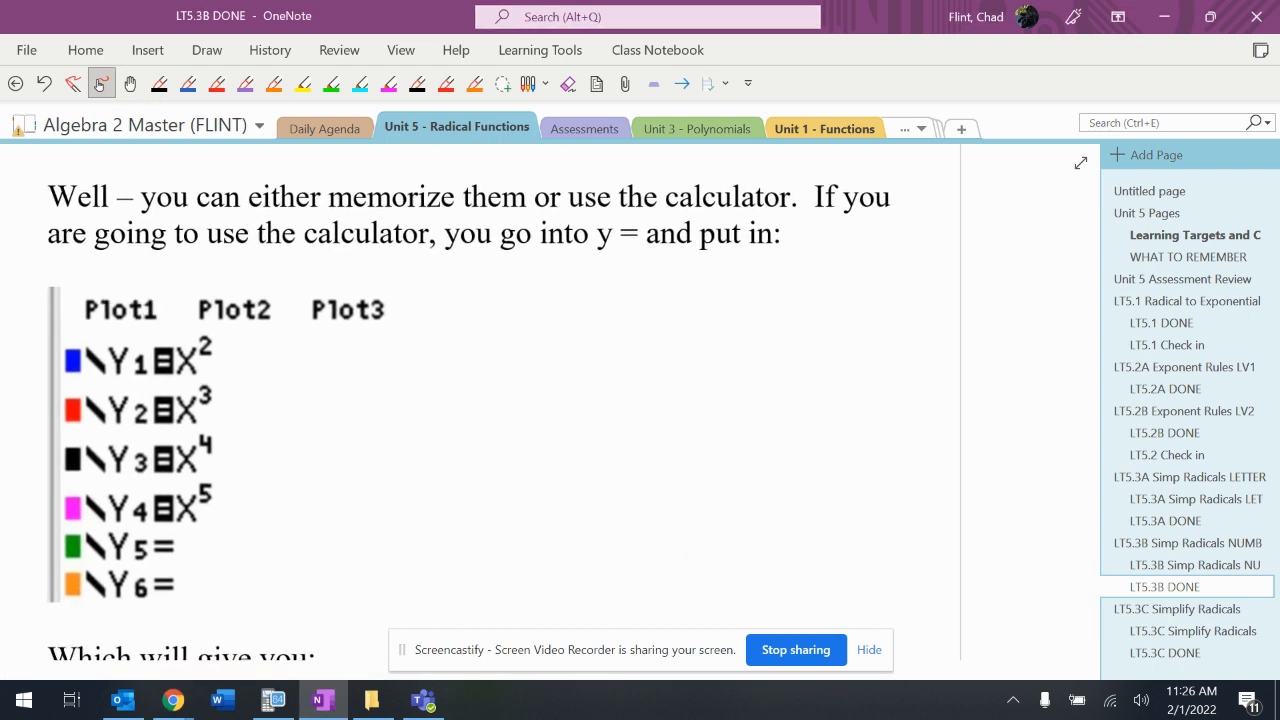
pyautogui.scroll(-3)
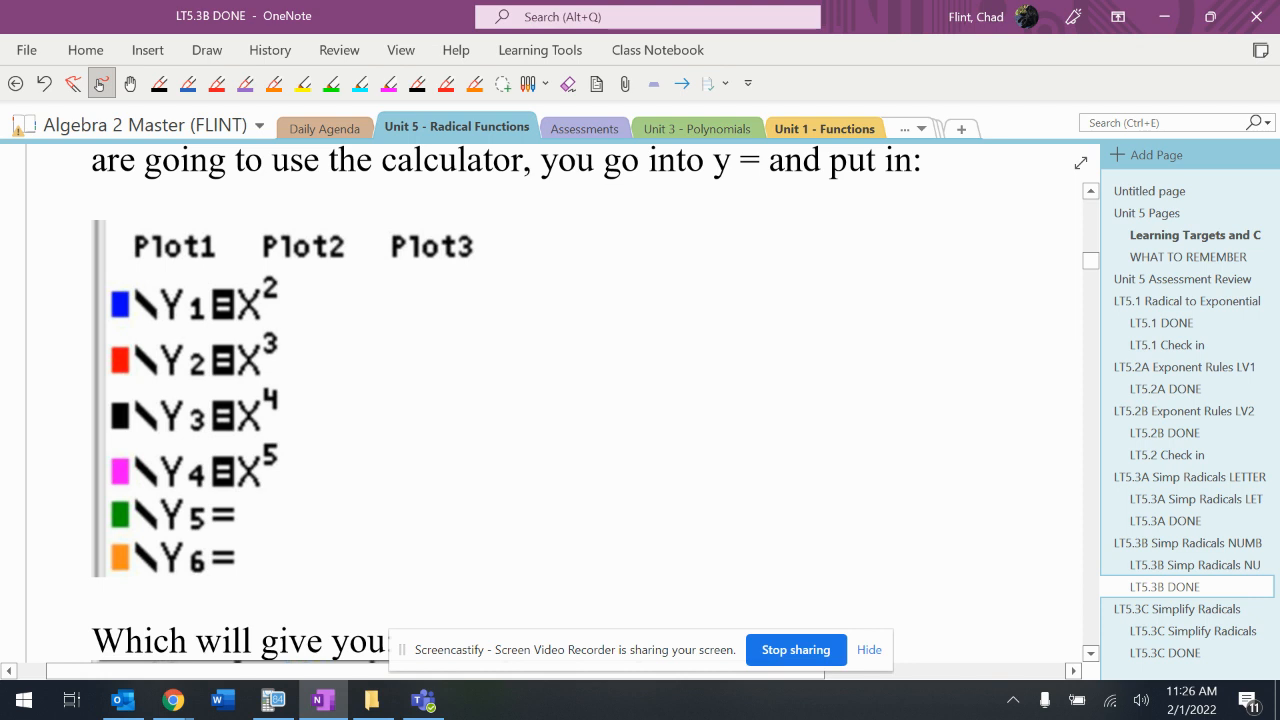
pyautogui.scroll(-3)
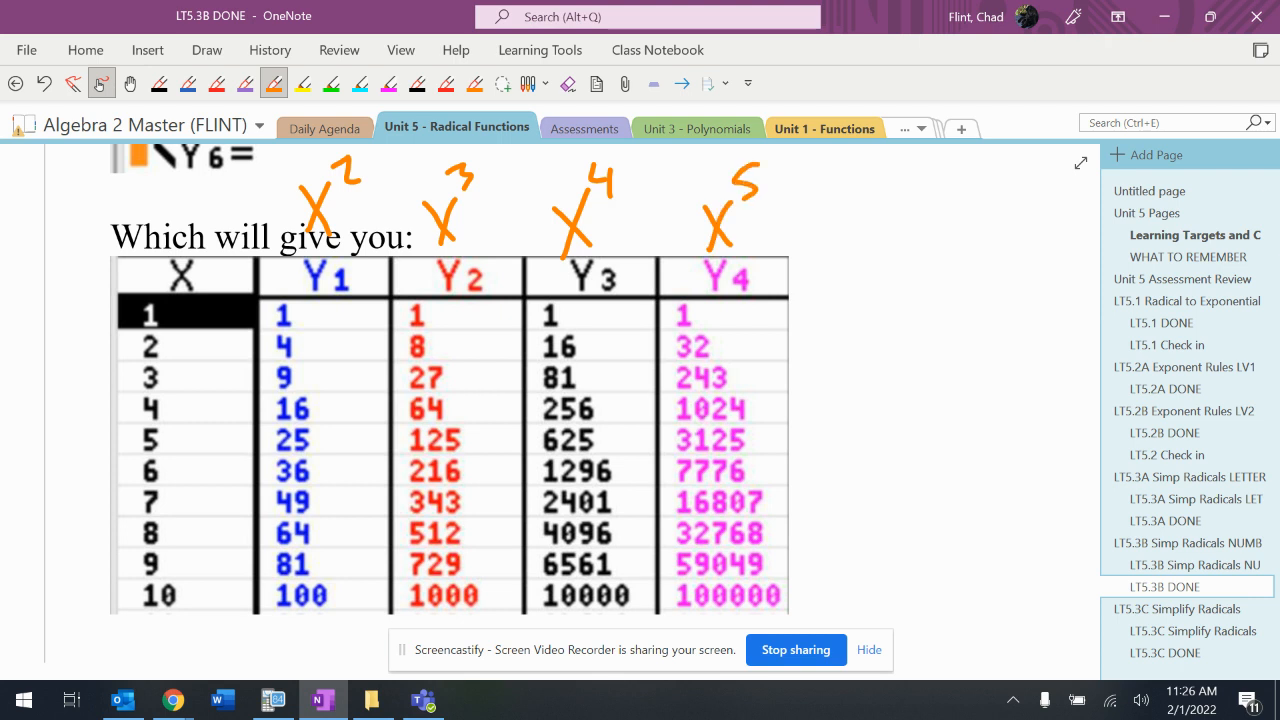
# Step: Loop column Y1 (squares) in orange and column Y2 (cubes) in red, then scroll down
pyautogui.moveTo(280, 160); pyautogui.dragTo(245, 505)
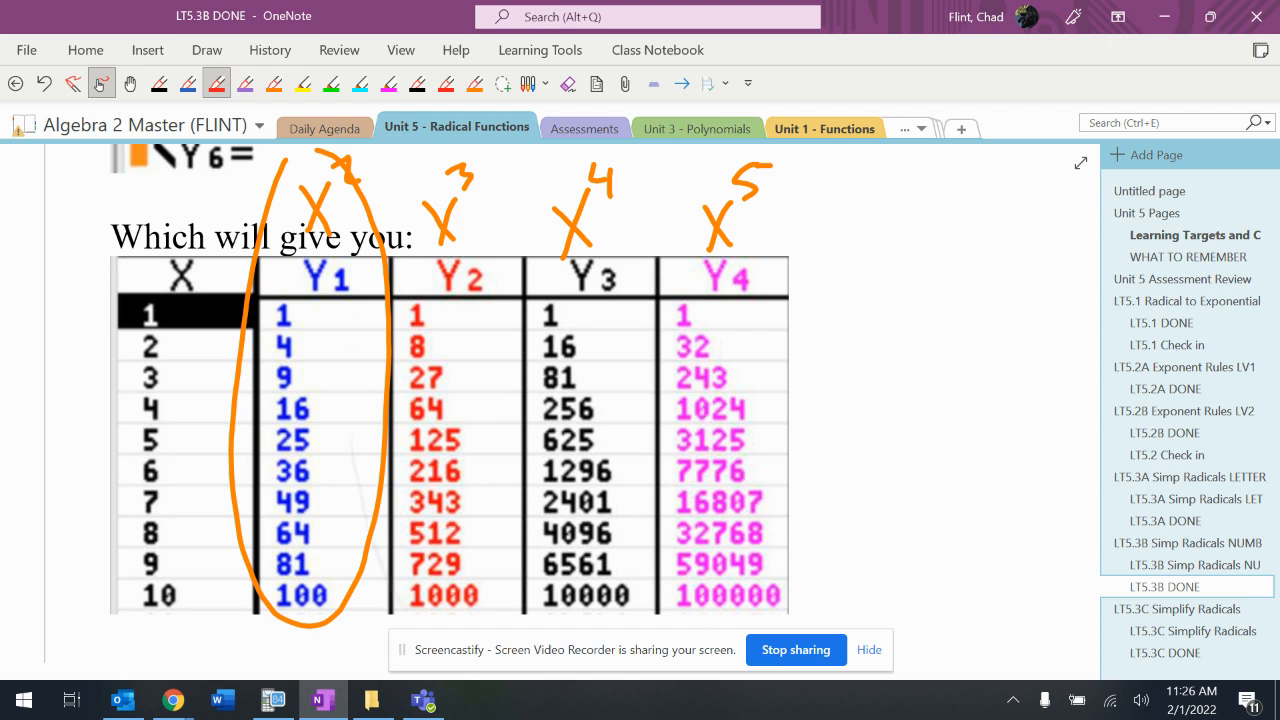
pyautogui.moveTo(450, 180); pyautogui.dragTo(450, 600)
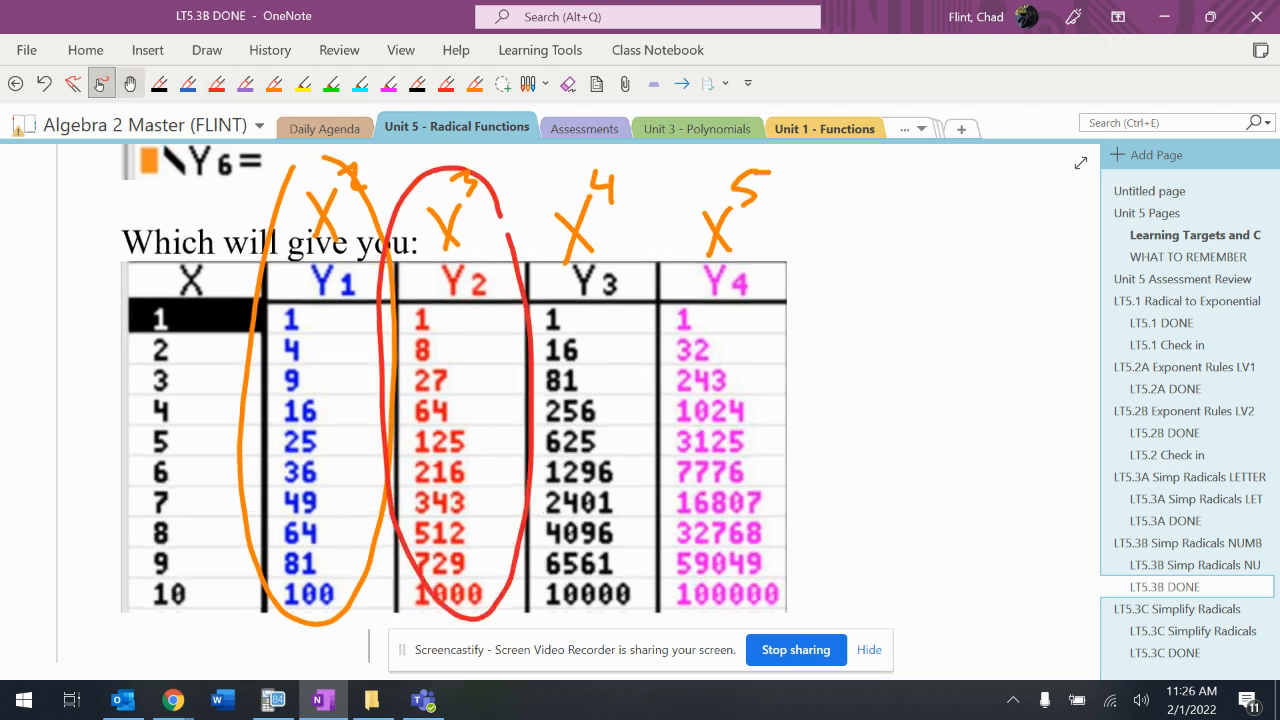
pyautogui.scroll(-3)
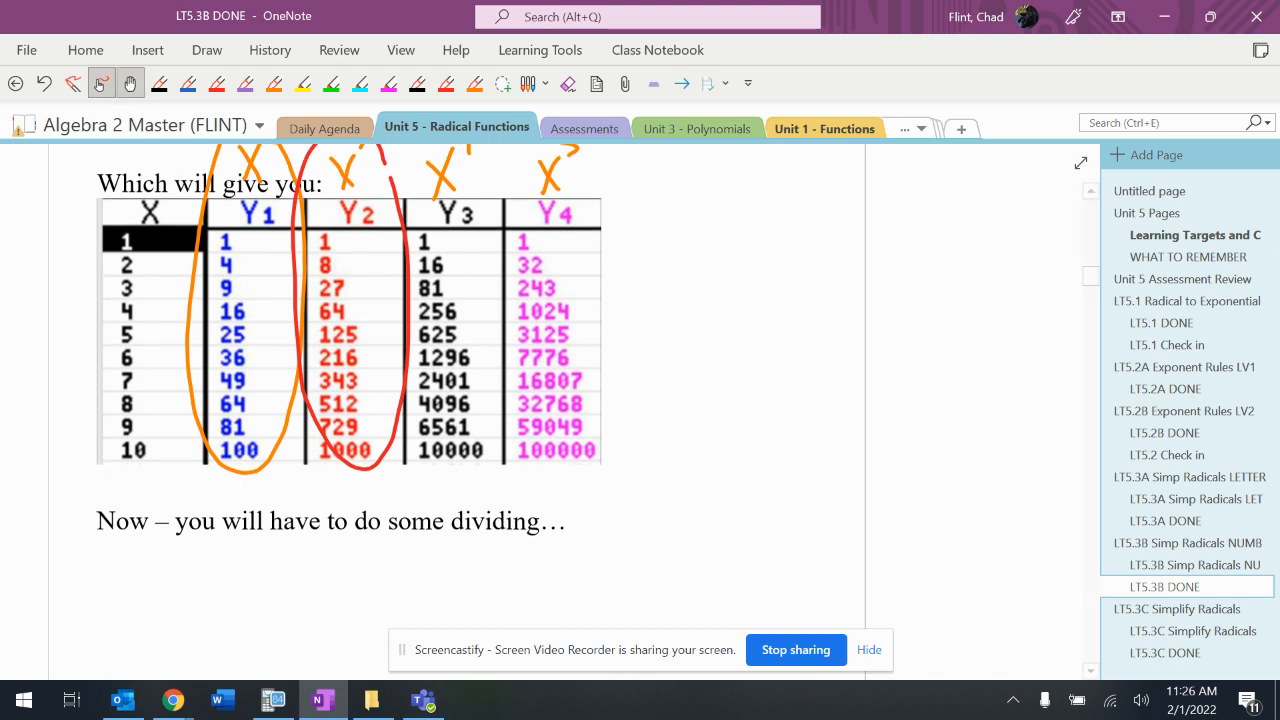
# Step: Write ∛40 beside the table in purple, mark the small cubes, and rewrite it as ∛8·∛5
pyautogui.scroll(-3)
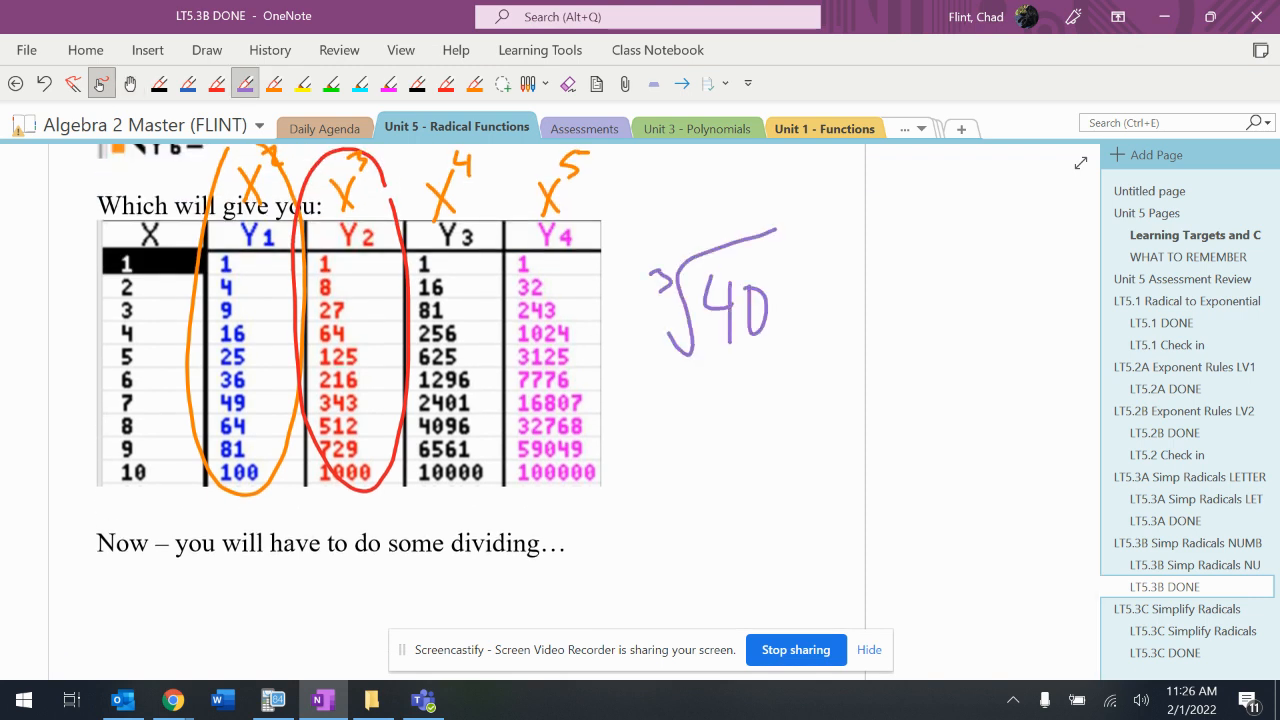
pyautogui.moveTo(355, 600); pyautogui.dragTo(352, 490)
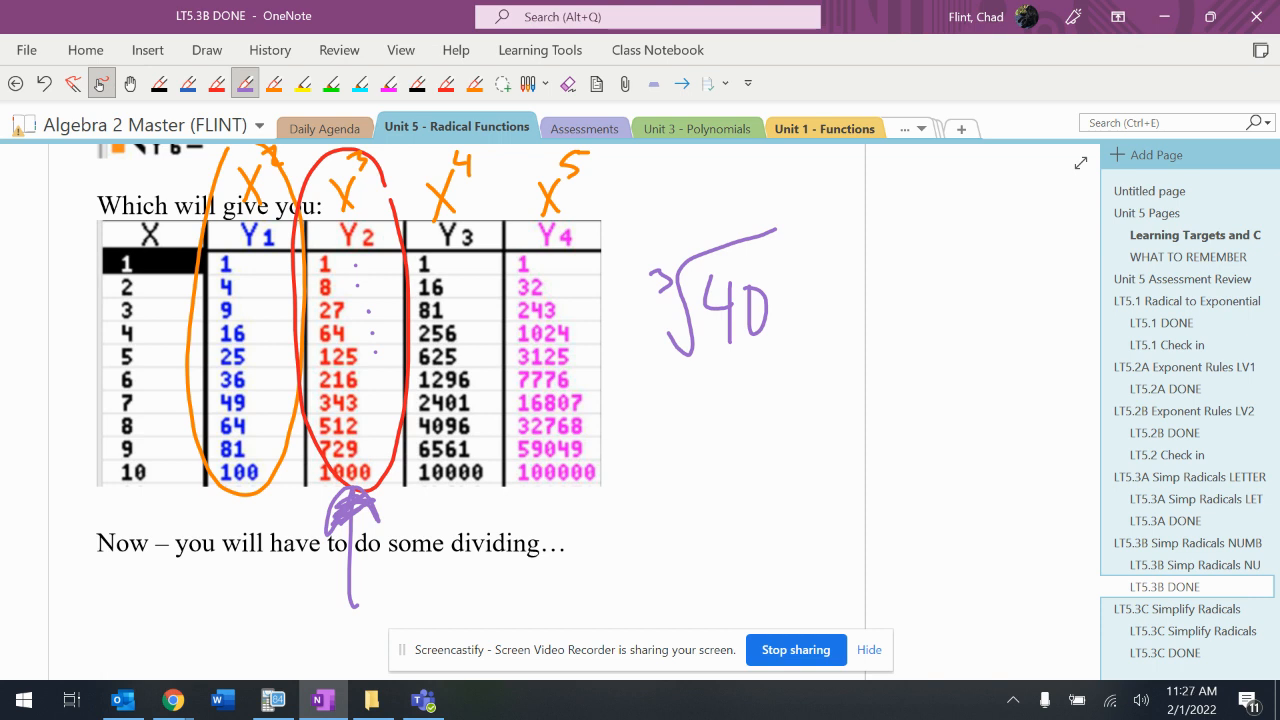
pyautogui.moveTo(680, 400); pyautogui.dragTo(700, 430)
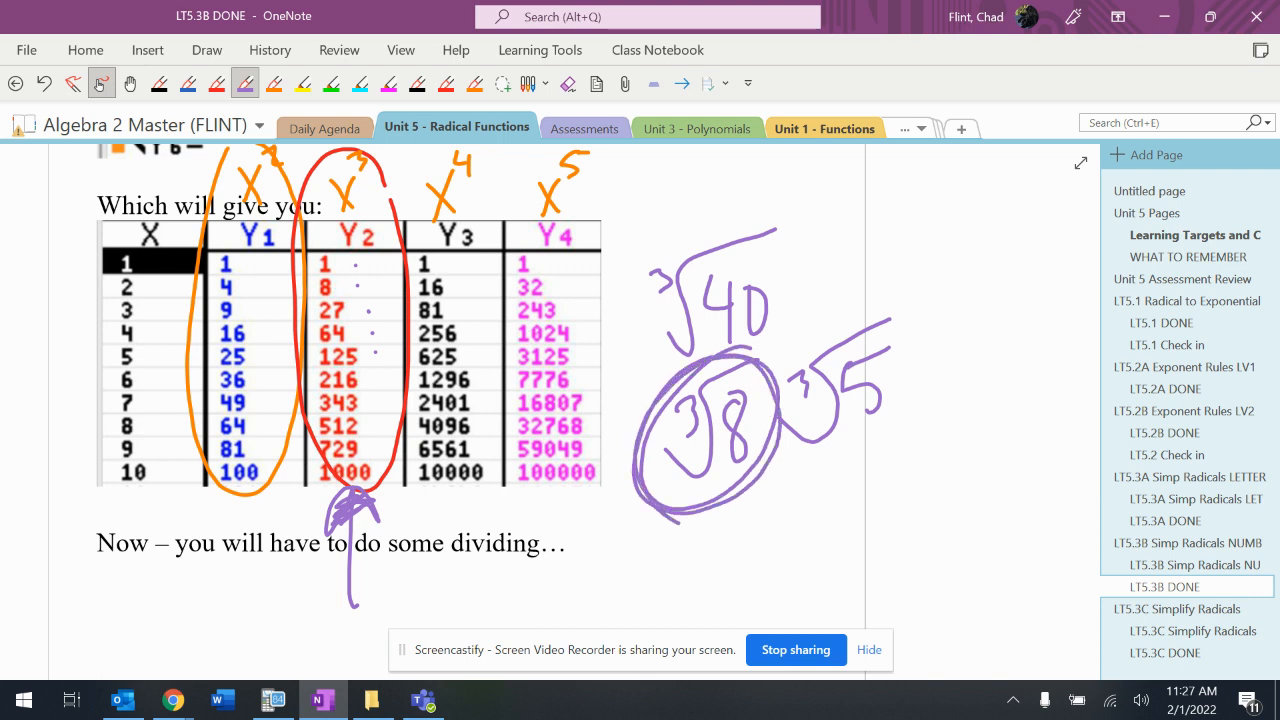
pyautogui.moveTo(55, 293); pyautogui.dragTo(105, 293)
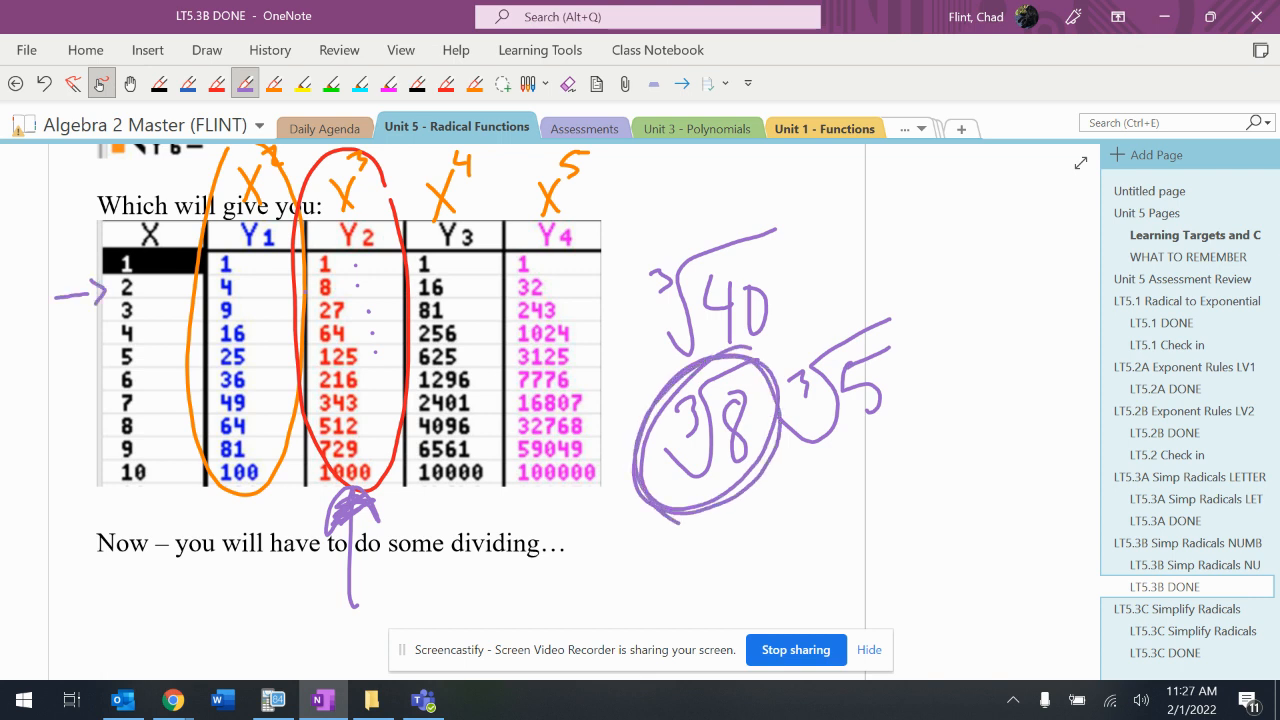